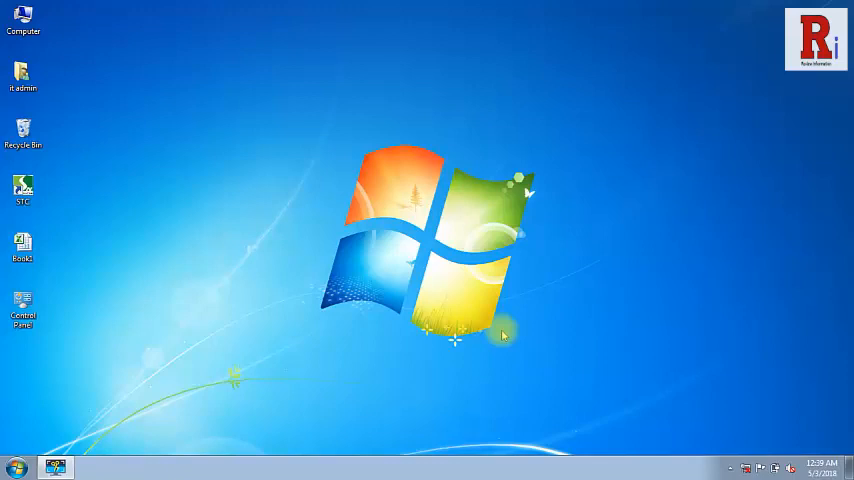
Bring up the Win+P display switcher with Computer only, Duplicate, Extend and Projector only.
key(Win+p)
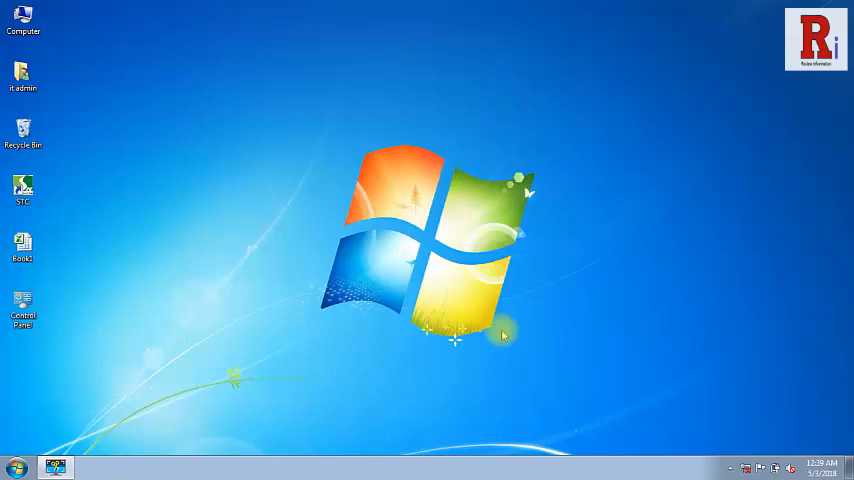
key(Win+p)
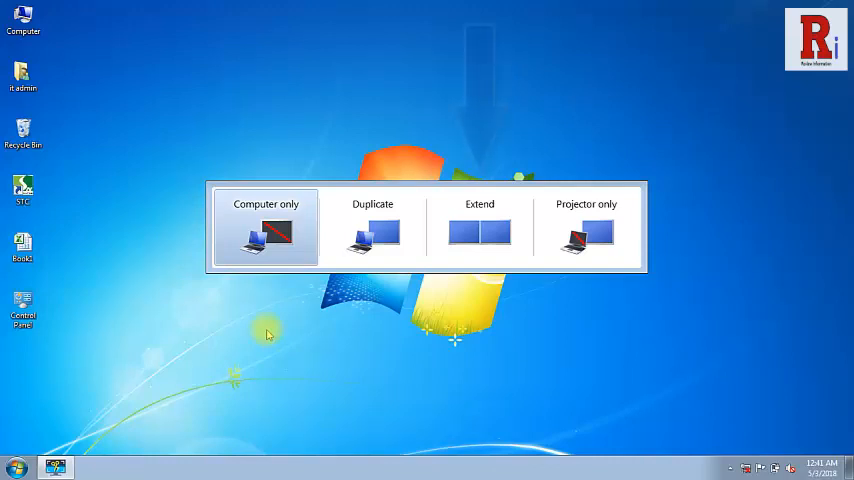
click(479, 232)
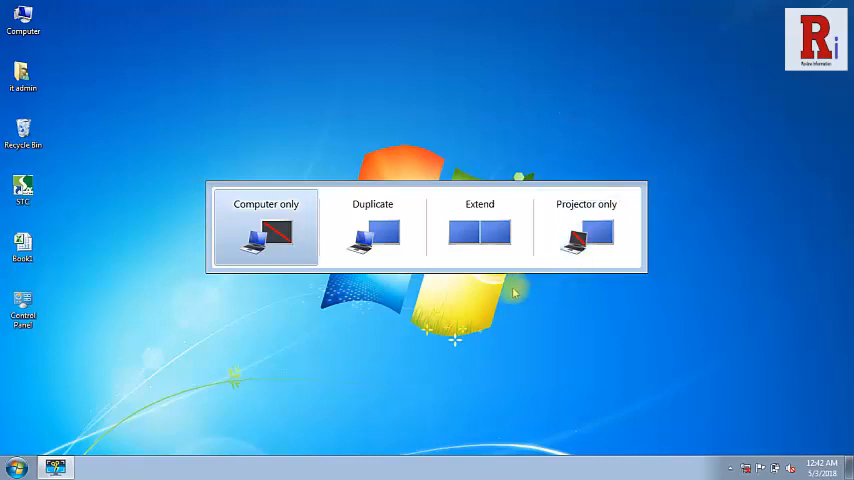
mouse_move(477, 320)
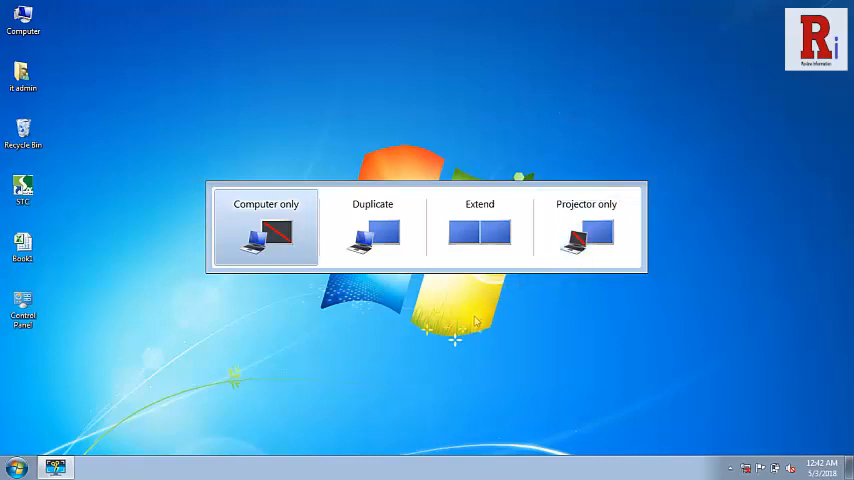